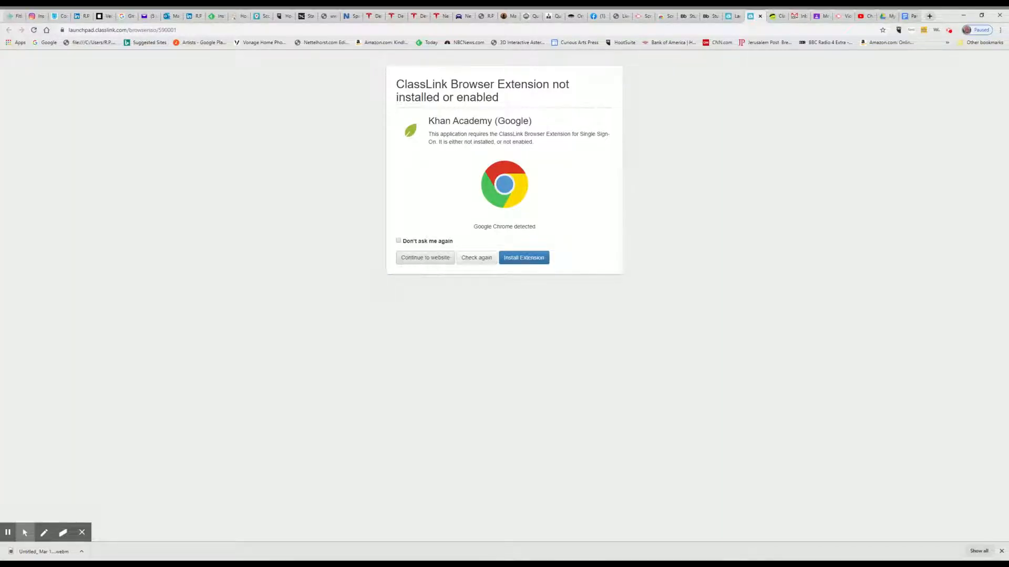
Step: Dismiss the ClassLink extension warning and continue to Khan Academy
left_click(424, 257)
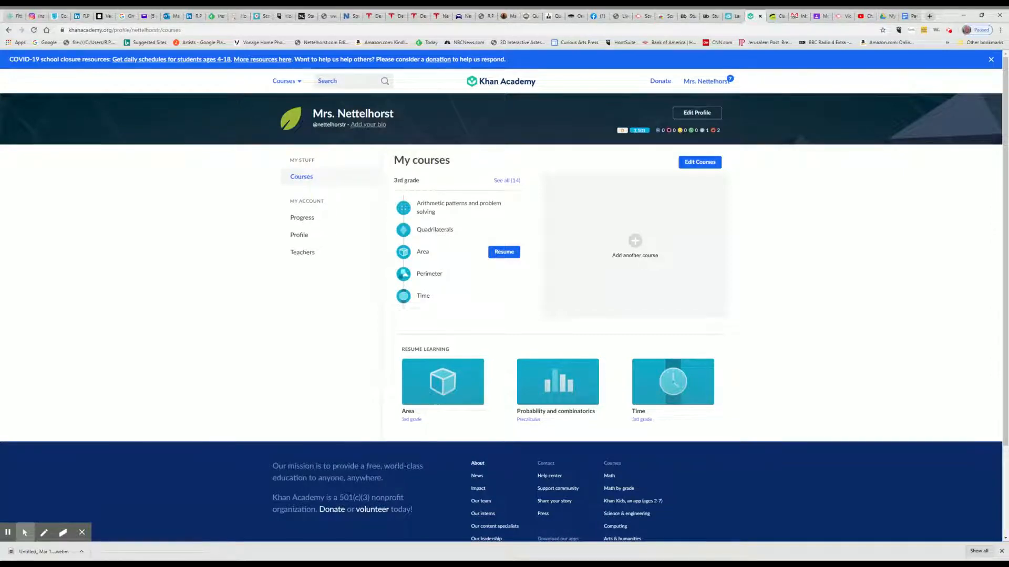
mouse_move(438, 259)
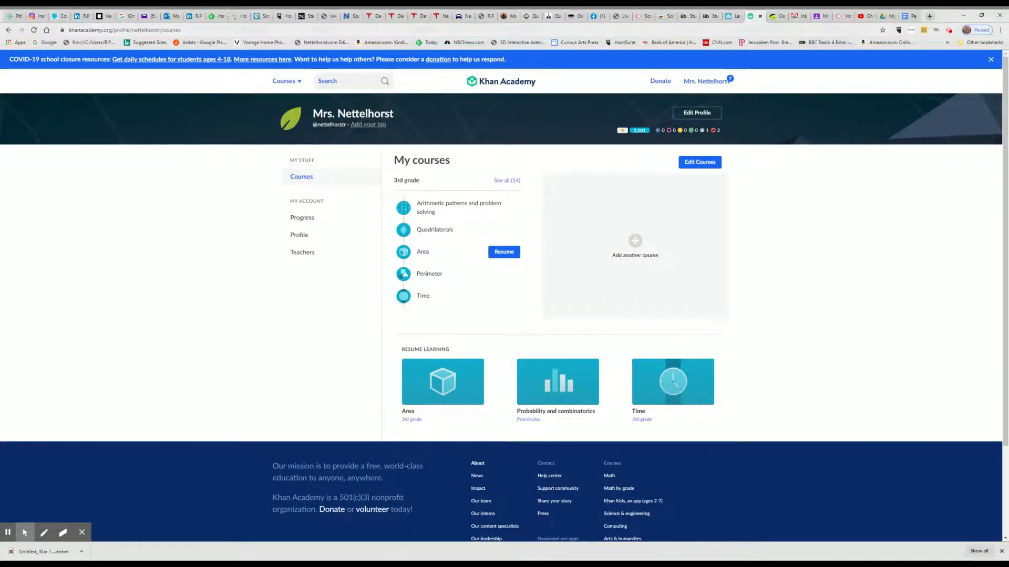
Step: Switch to the Google Classroom Third Grade Class tab and scroll through its stream
left_click(818, 16)
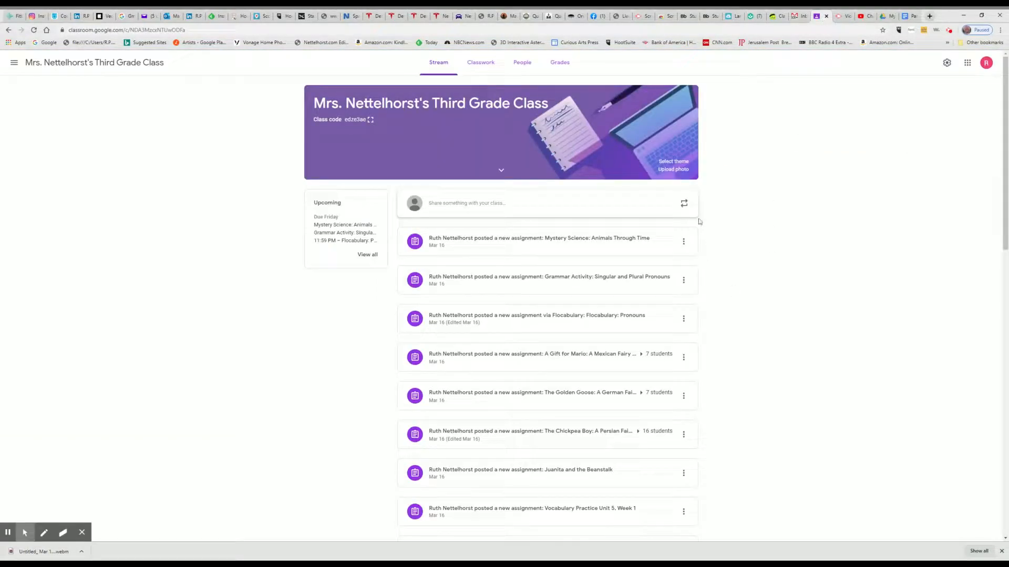
scroll("down", 3)
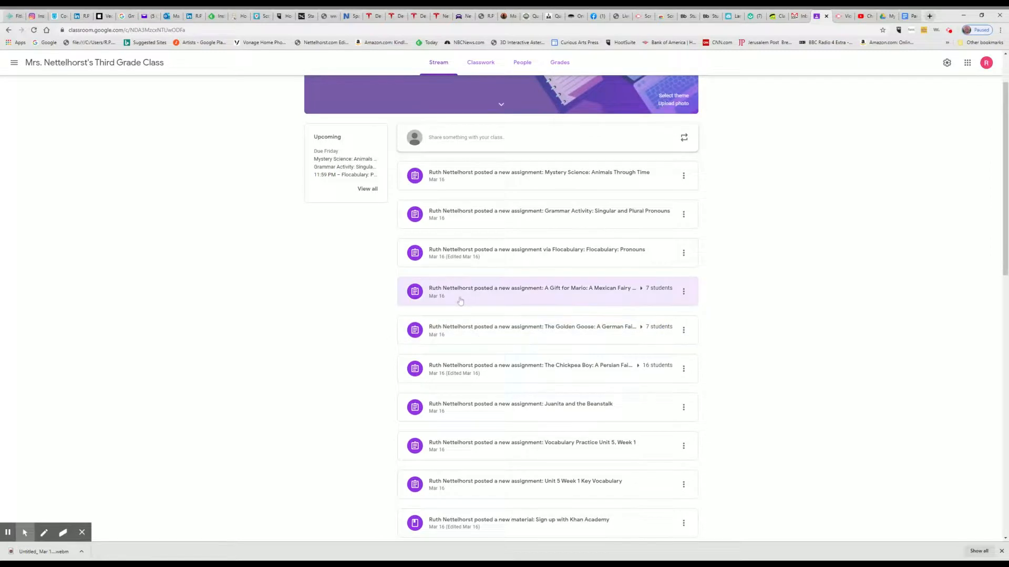
Step: Filter the Classwork page to the Math topic to reveal the Khan Academy sign-up post
left_click(480, 62)
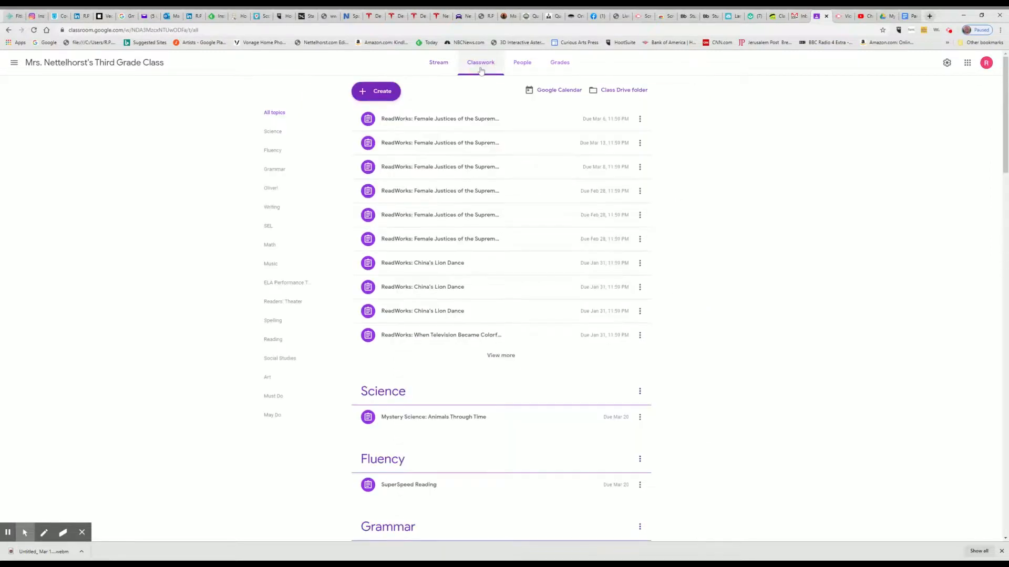
mouse_move(283, 226)
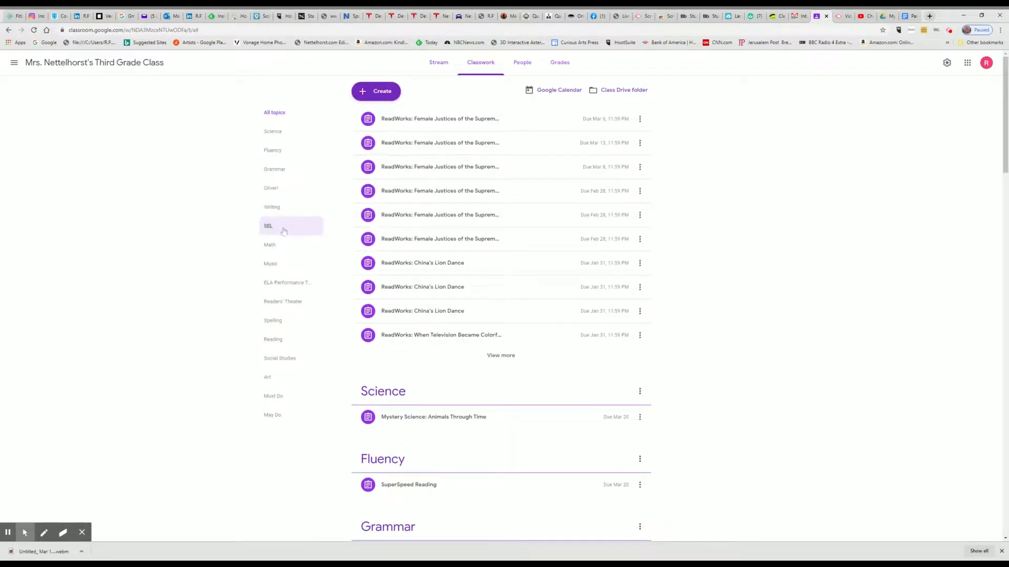
left_click(269, 249)
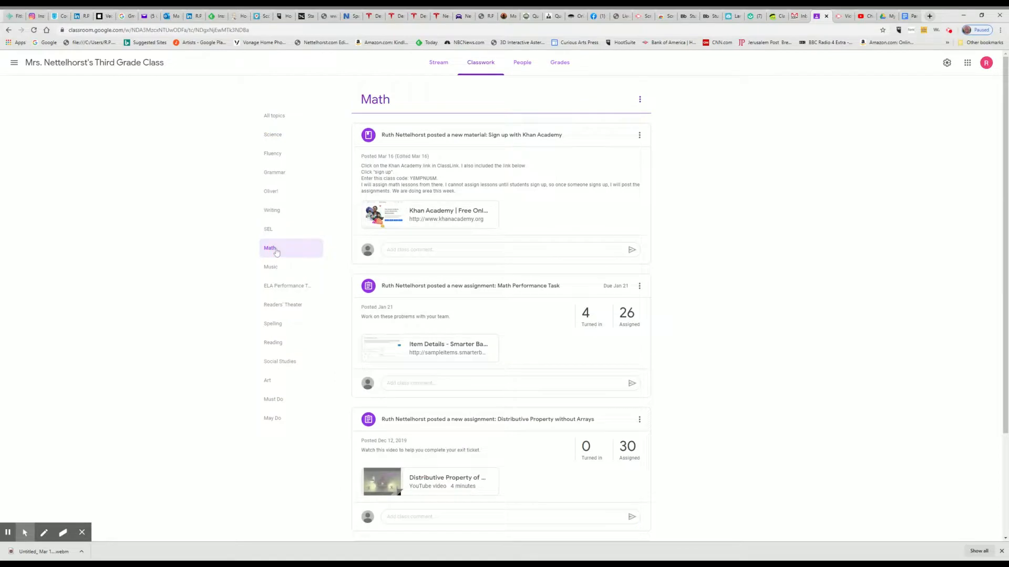
mouse_move(277, 252)
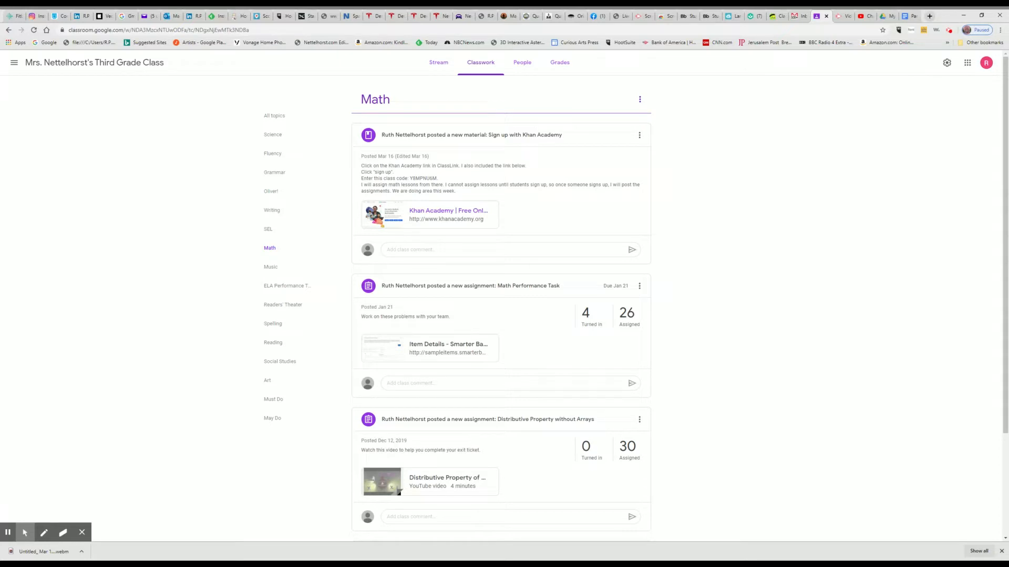
mouse_move(825, 100)
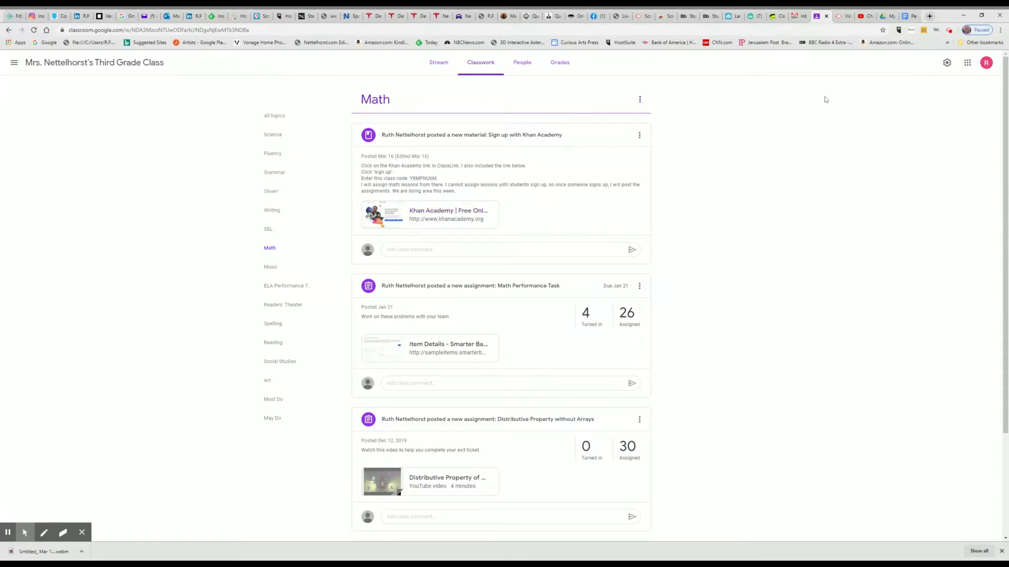